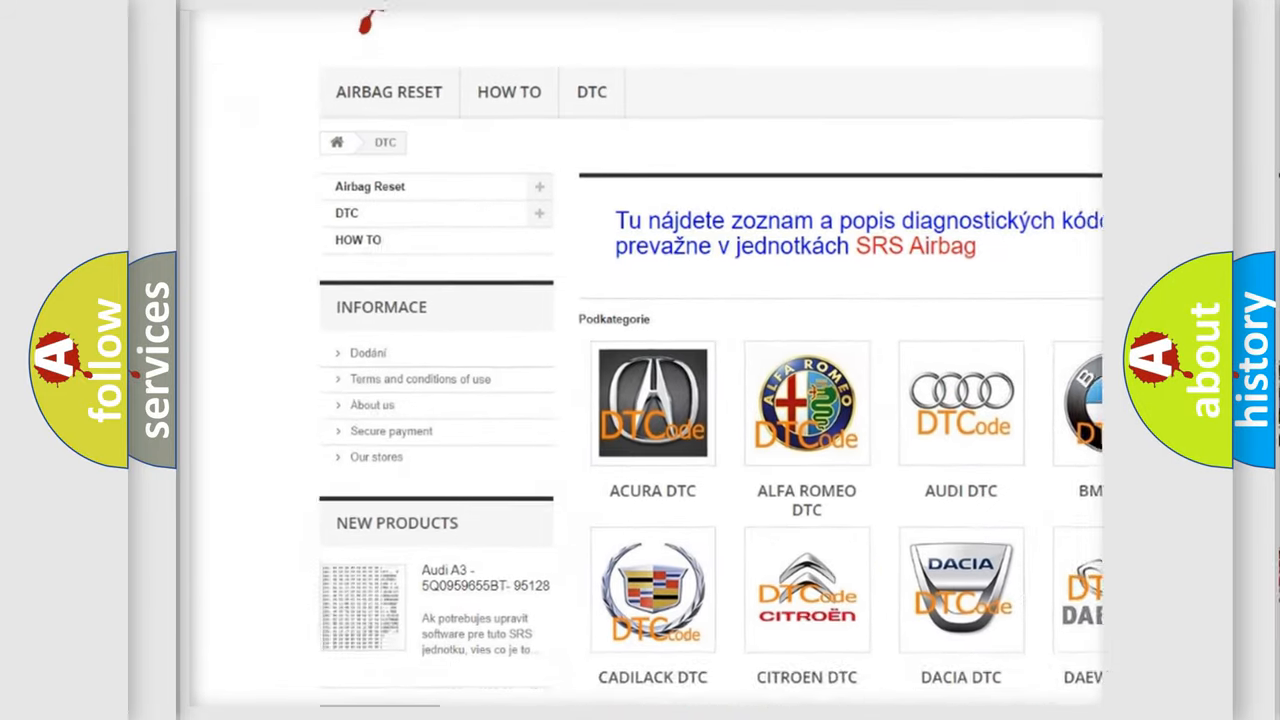
scroll("down", 3)
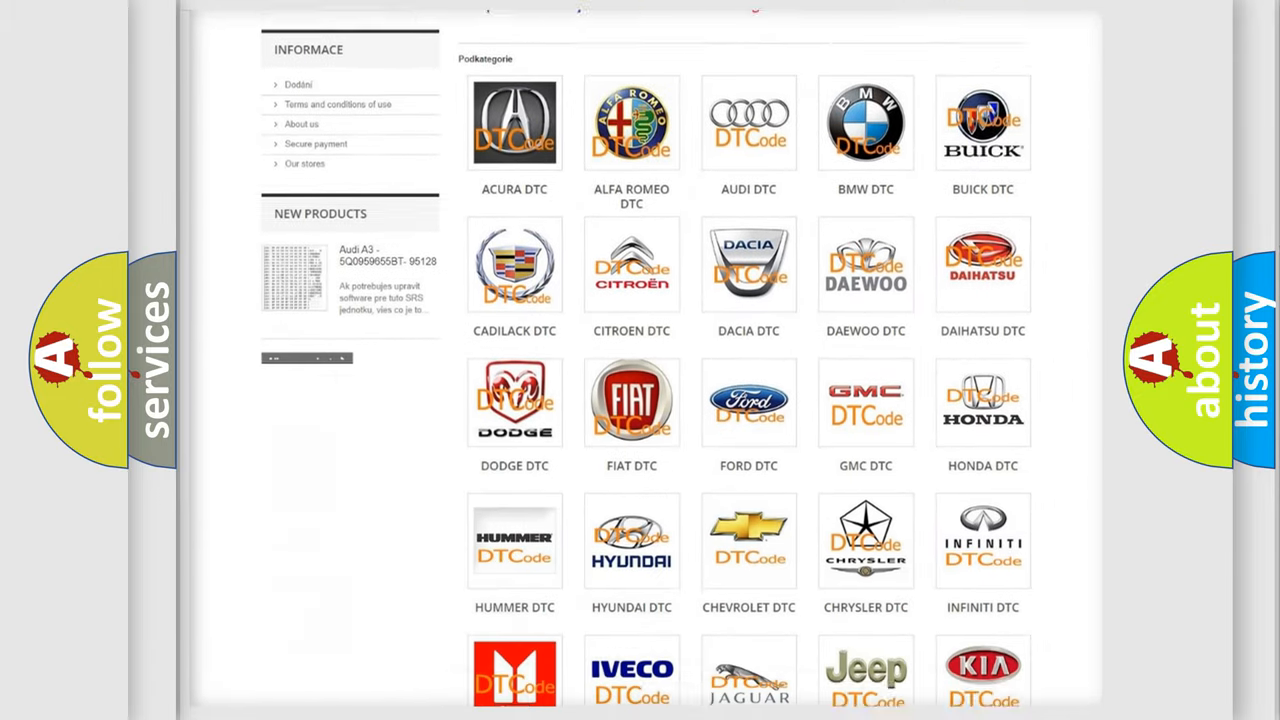
scroll("down", 3)
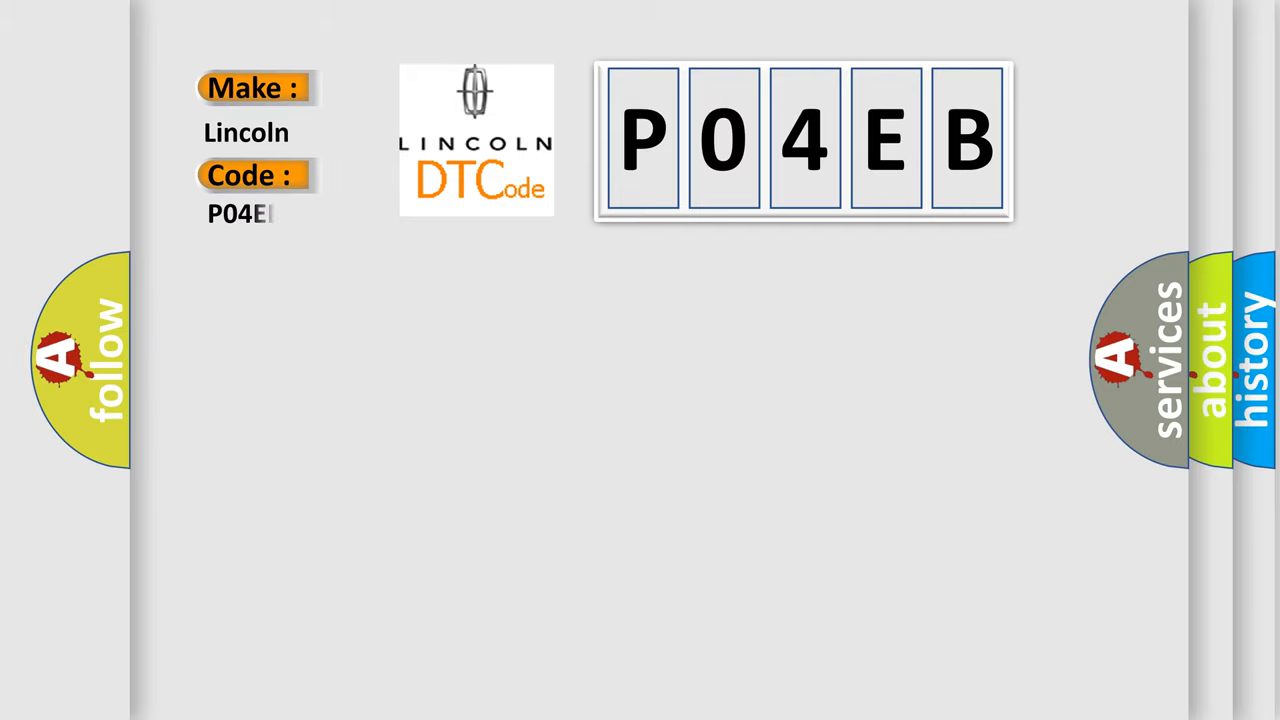
type("B")
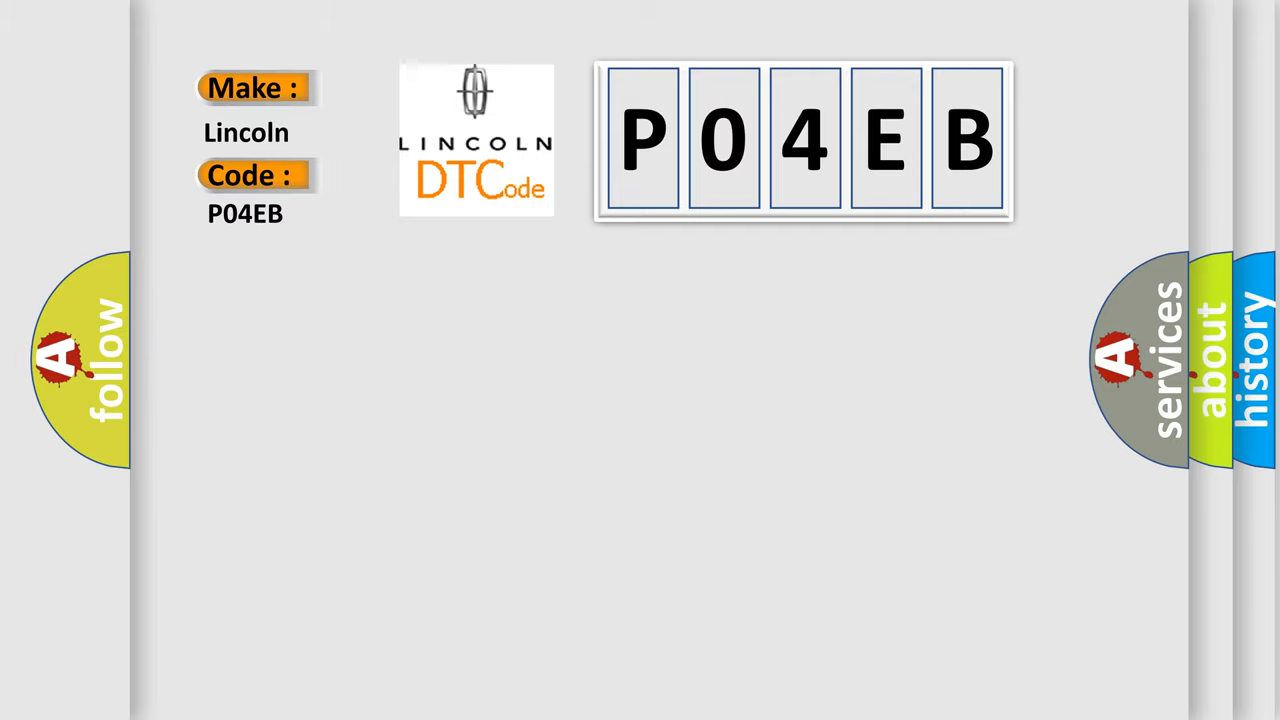